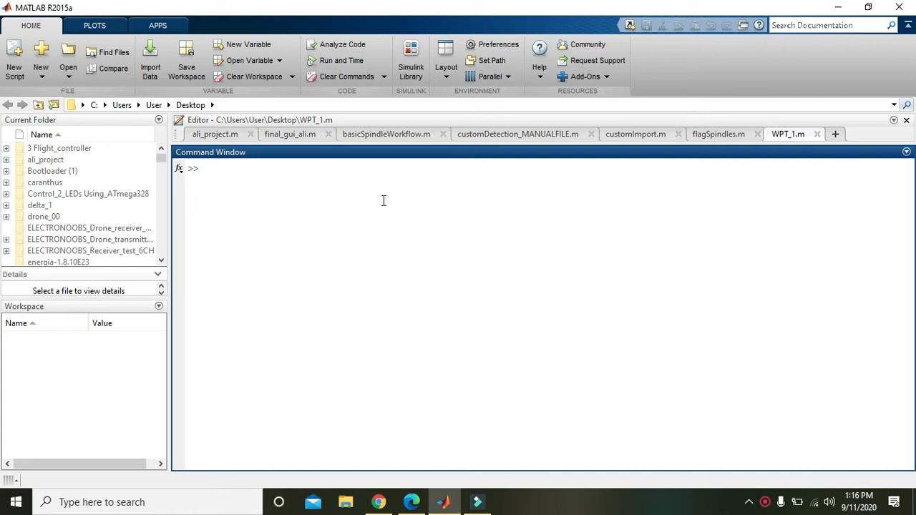
Step: Start an assignment f=[] at the >> prompt, ready to fill in the matrix rows
{"action": "left_click", "coordinate": [203, 169]}
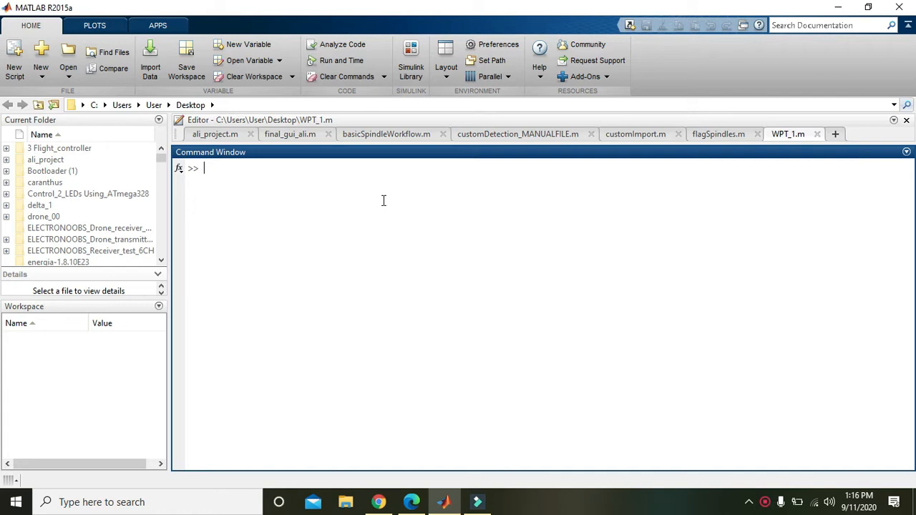
{"action": "type", "text": "f=[]"}
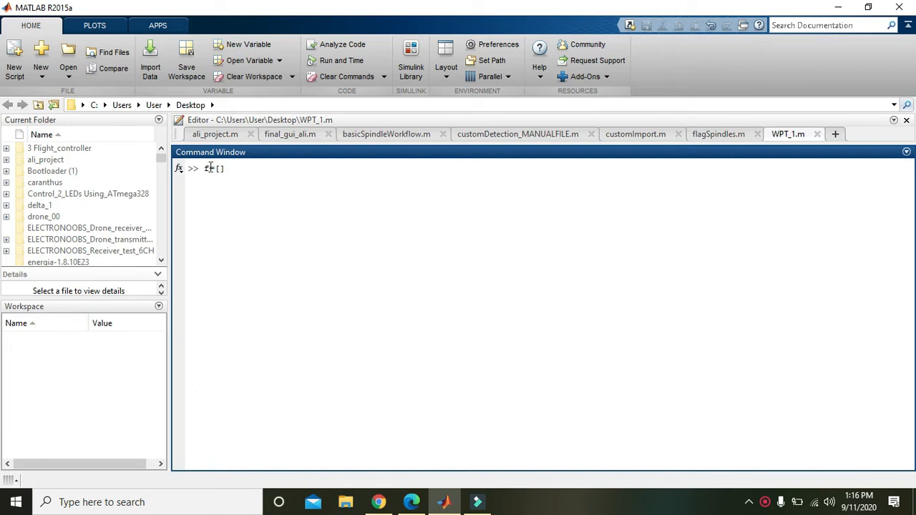
{"action": "double_click", "coordinate": [209, 168]}
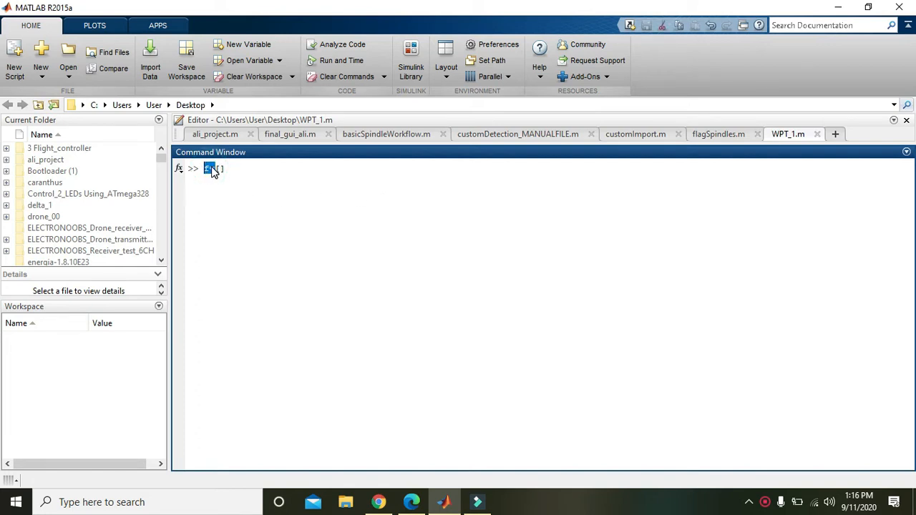
{"action": "right_click", "coordinate": [212, 169]}
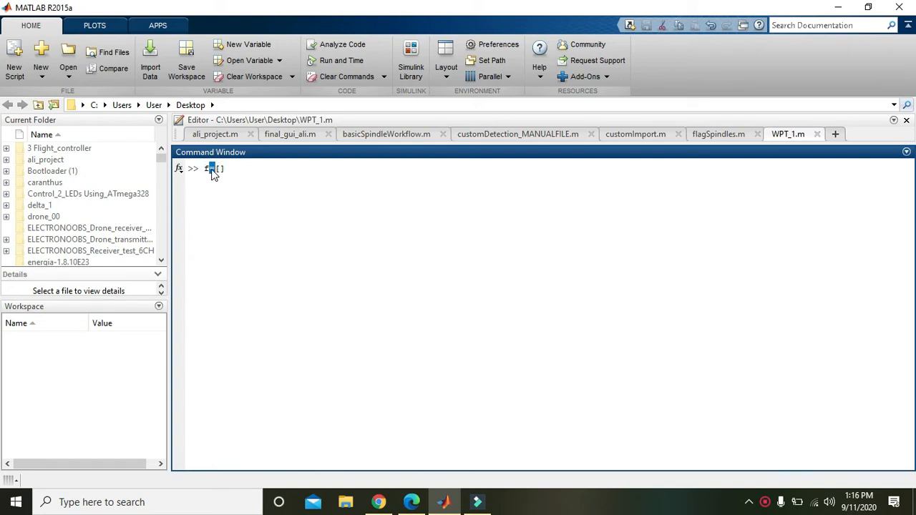
{"action": "left_click", "coordinate": [216, 169]}
{"action": "type", "text": "1 2 3"}
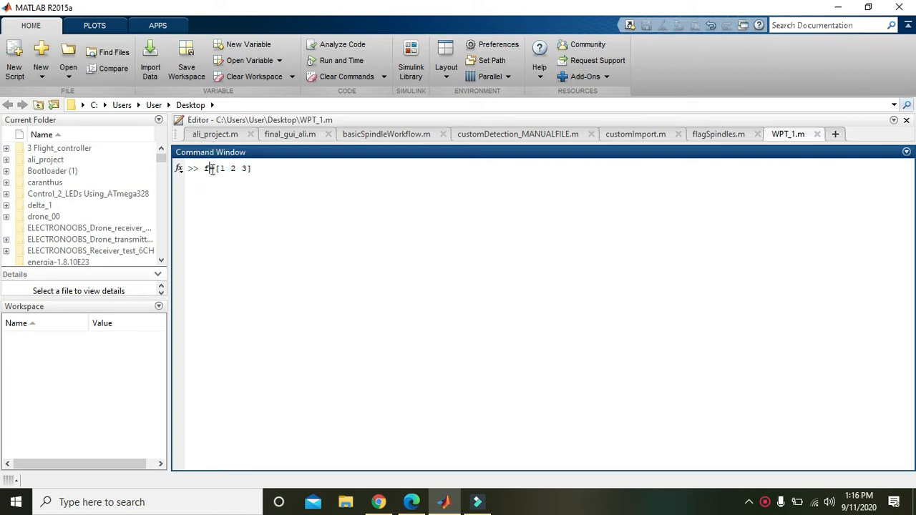
Step: Run f=[1 2 3;4 5 6;7 8 9] so f holds the 3-by-3 matrix of 1 through 9
{"action": "type", "text": "="}
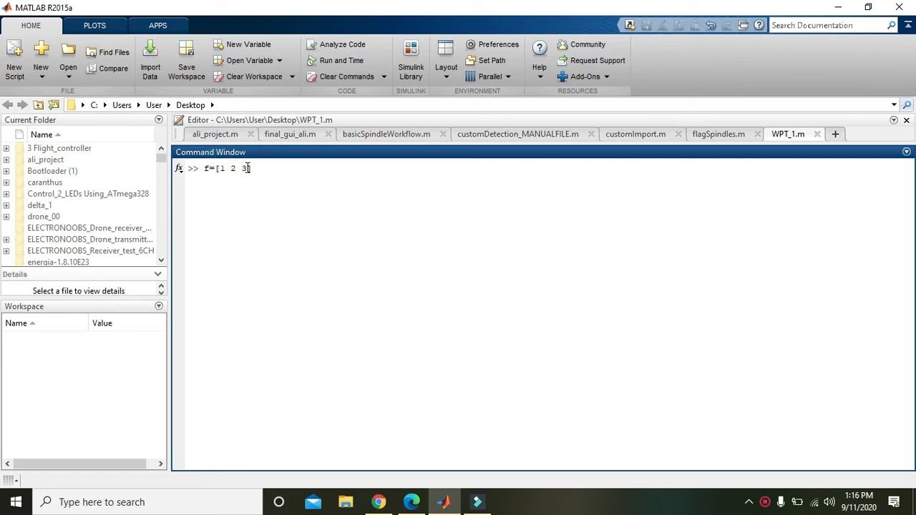
{"action": "type", "text": "]"}
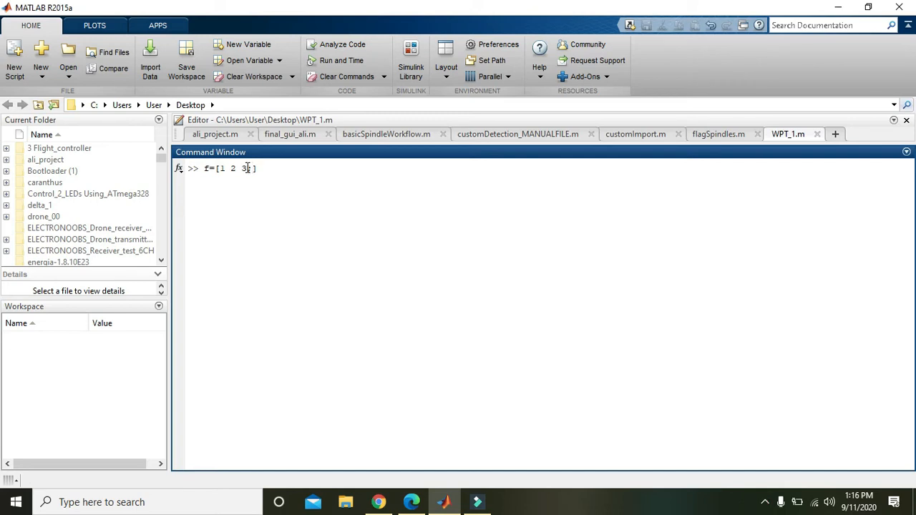
{"action": "type", "text": "4 5 6"}
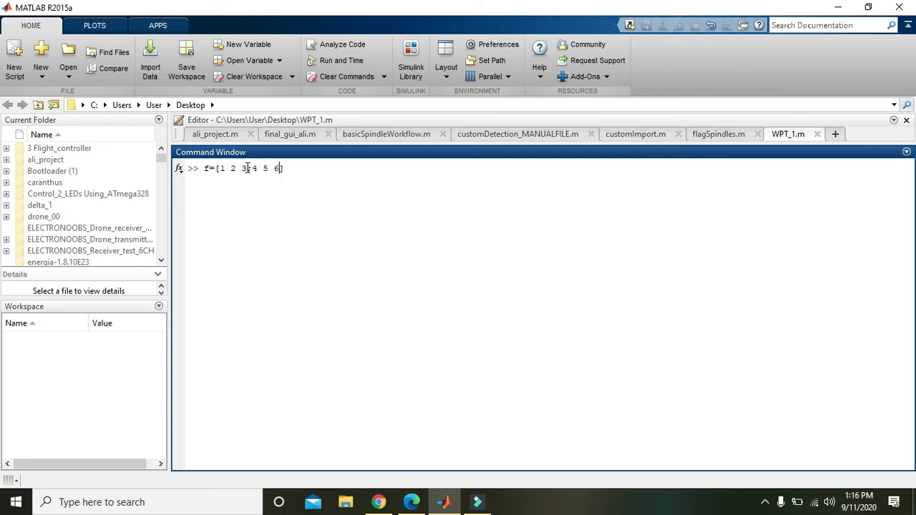
{"action": "type", "text": ";7"}
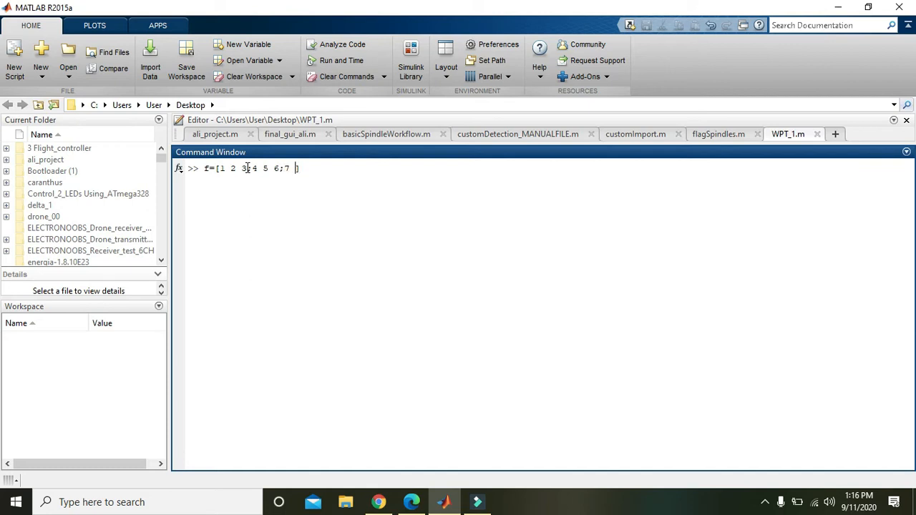
{"action": "type", "text": "8 9]"}
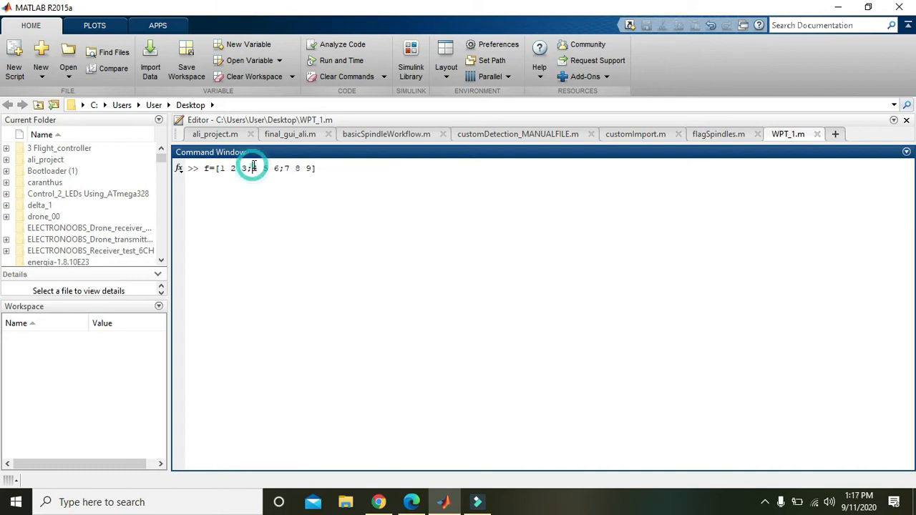
{"action": "left_click_drag", "start_coordinate": [252, 169], "coordinate": [281, 168]}
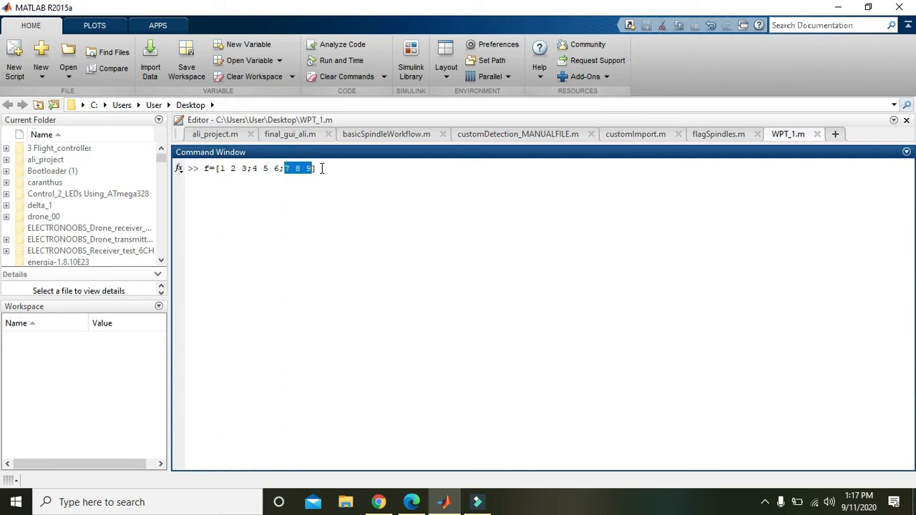
{"action": "key", "text": "enter"}
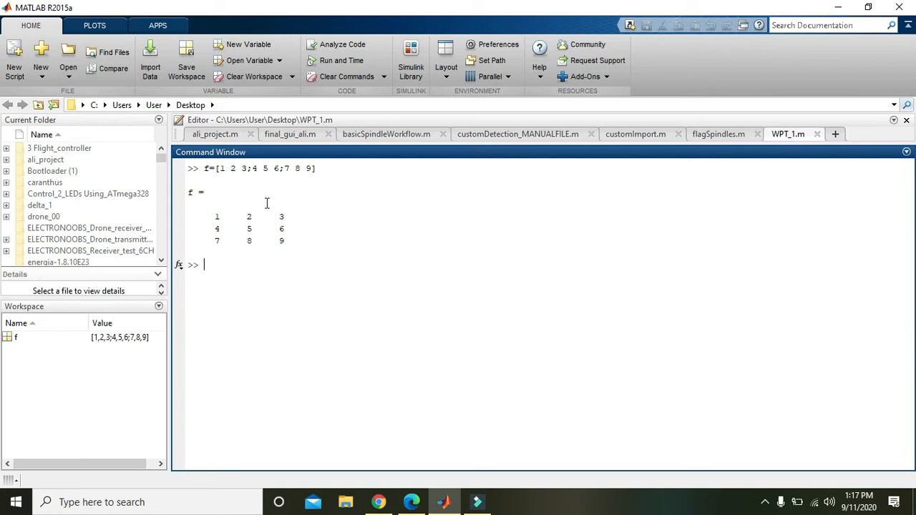
{"action": "mouse_move", "coordinate": [226, 264]}
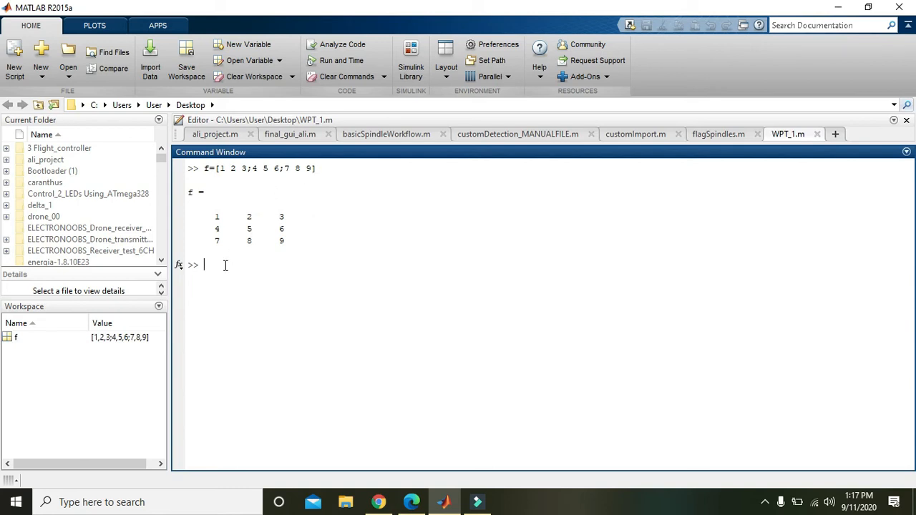
Step: Enter size(f) to return the dimensions of f as 3 3
{"action": "type", "text": "size("}
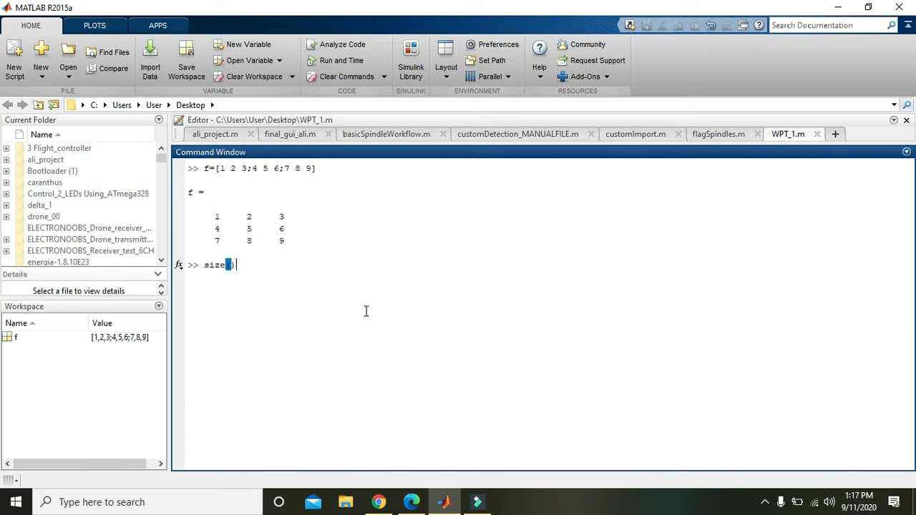
{"action": "type", "text": "F"}
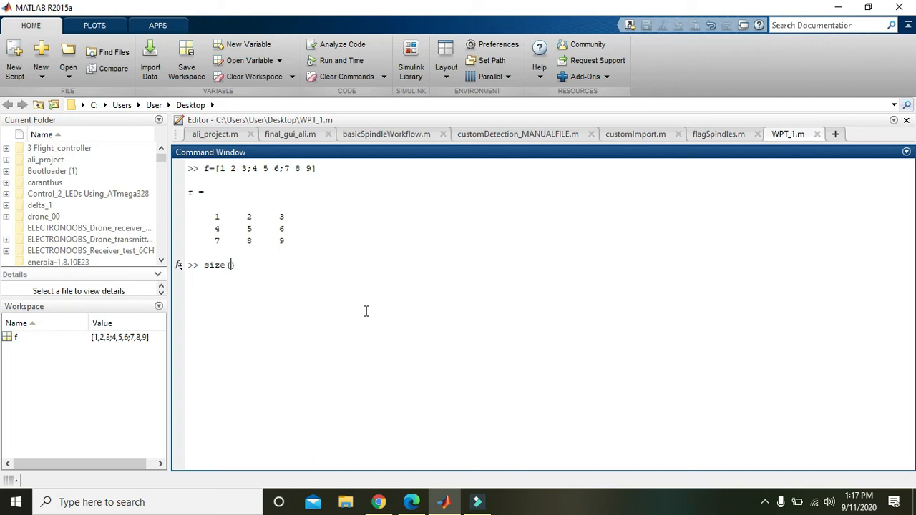
{"action": "type", "text": "f)"}
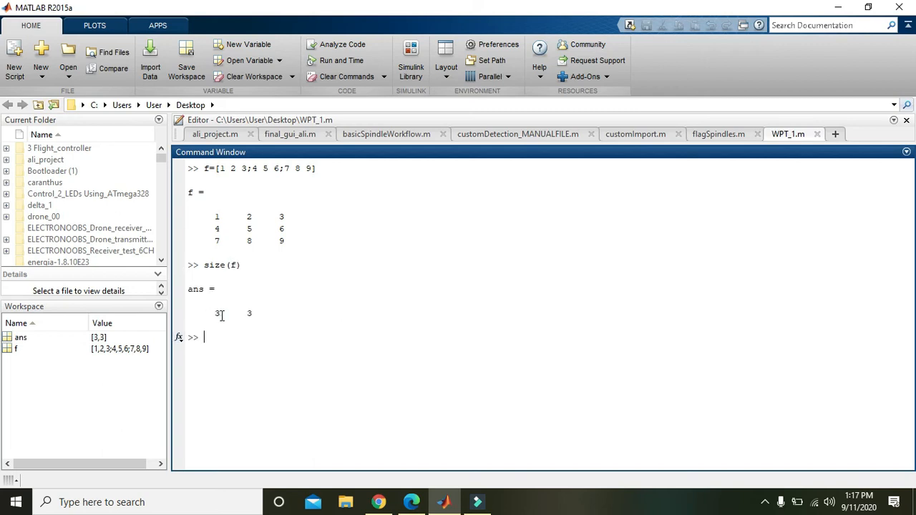
{"action": "double_click", "coordinate": [249, 313]}
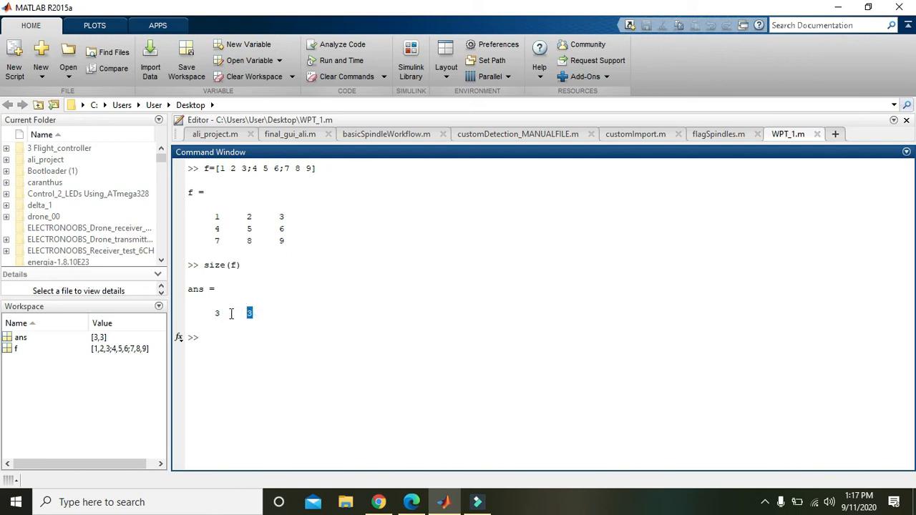
{"action": "left_click", "coordinate": [217, 312]}
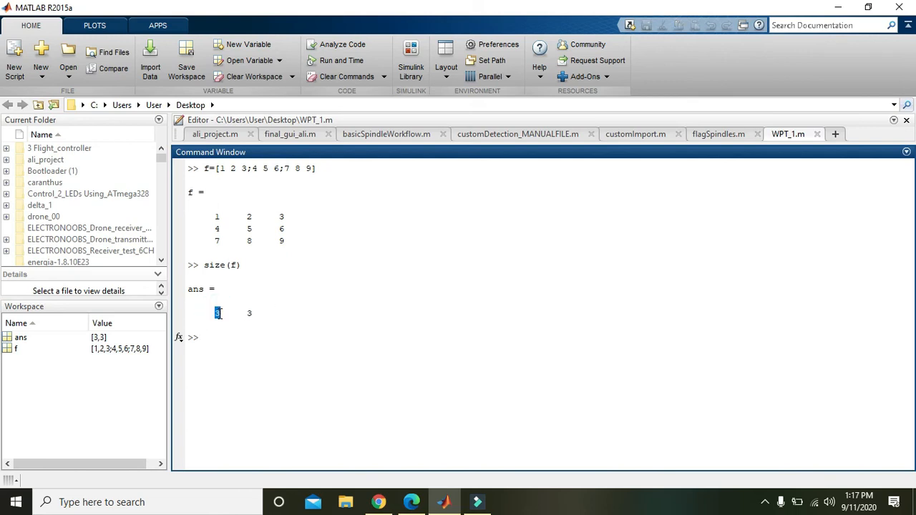
{"action": "mouse_move", "coordinate": [249, 312]}
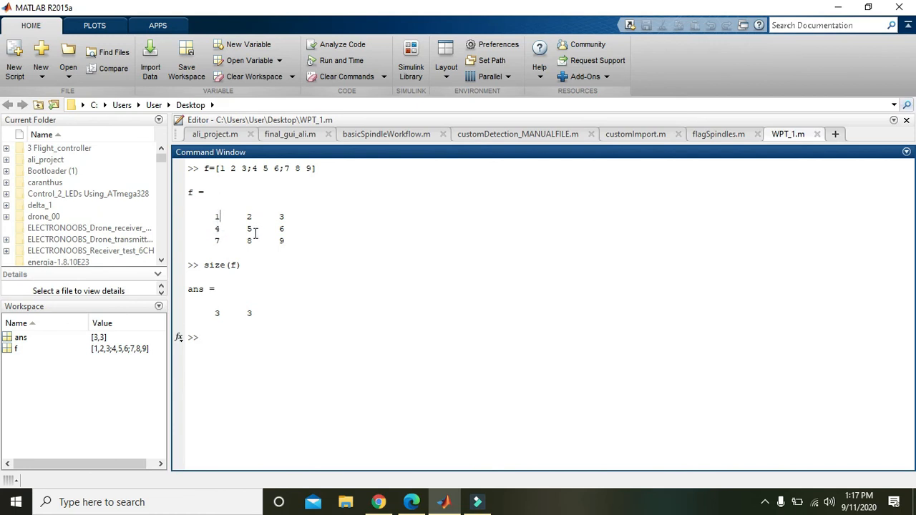
{"action": "mouse_move", "coordinate": [186, 217]}
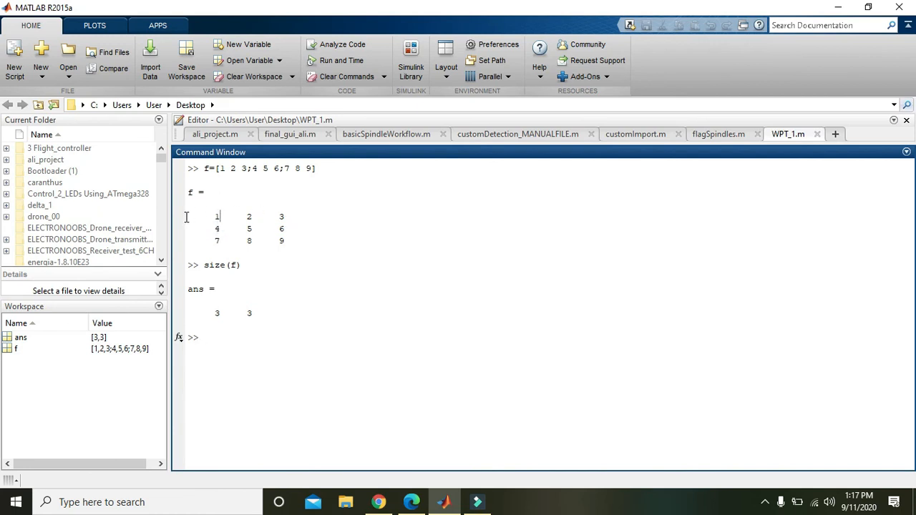